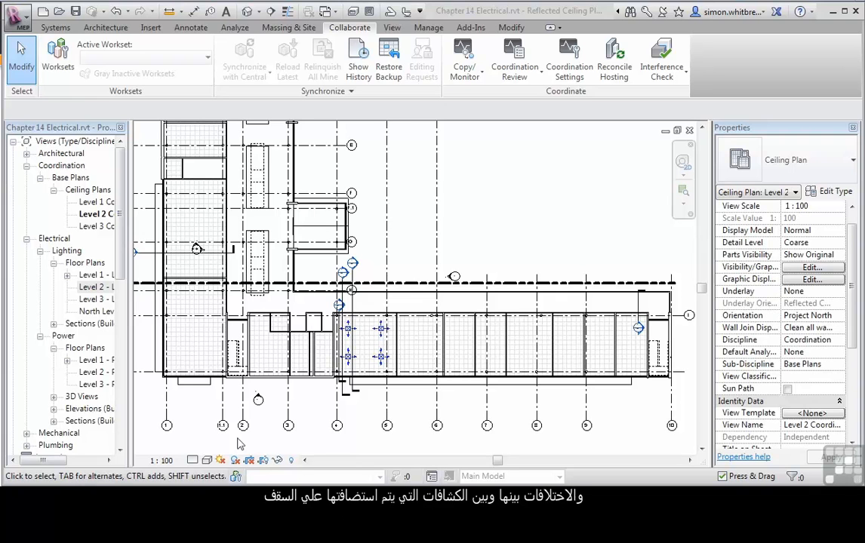
mouse_move(229, 443)
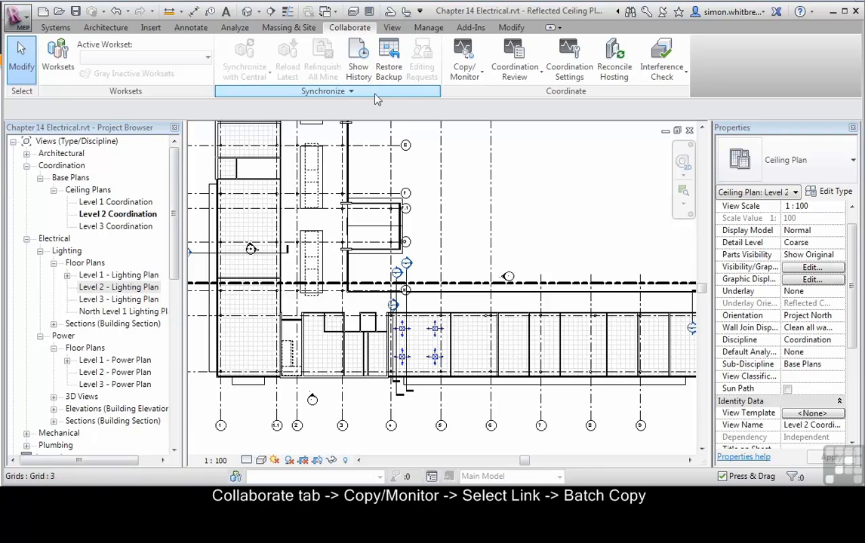
Start Copy/Monitor with Select Link and pick the linked architectural model.
left_click(463, 59)
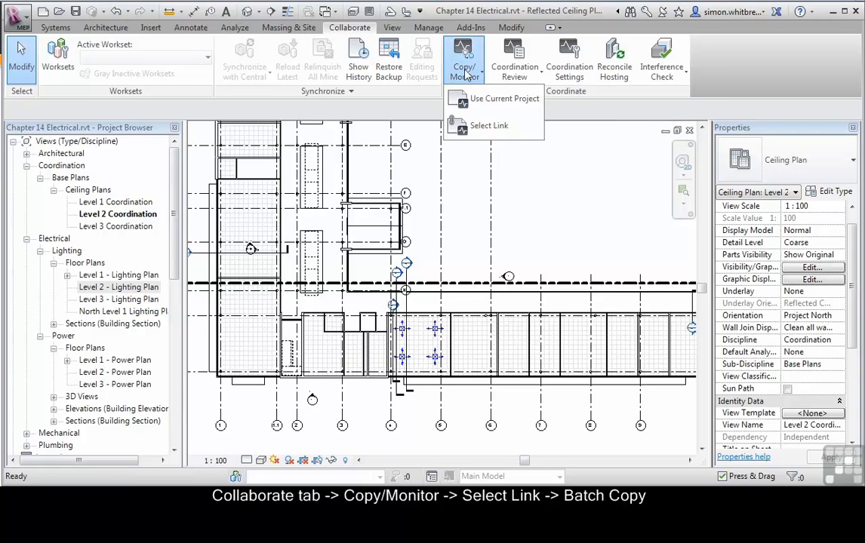
left_click(489, 125)
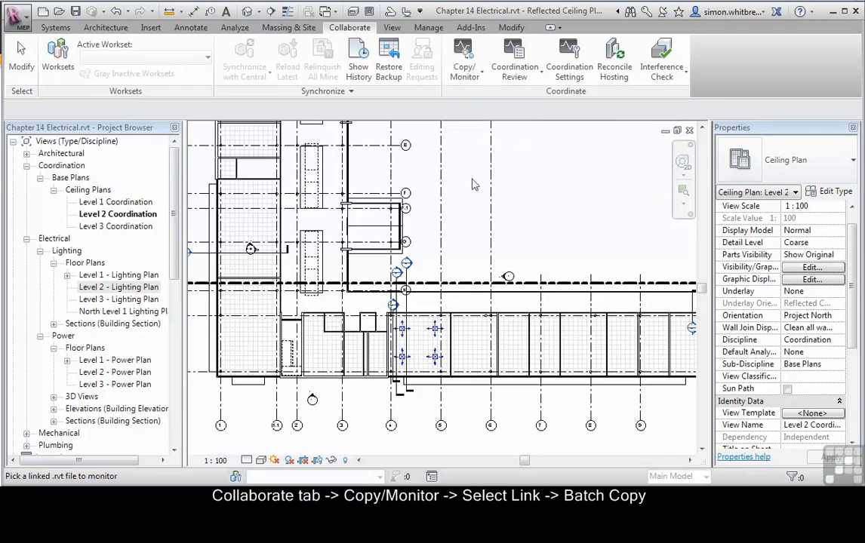
left_click(463, 57)
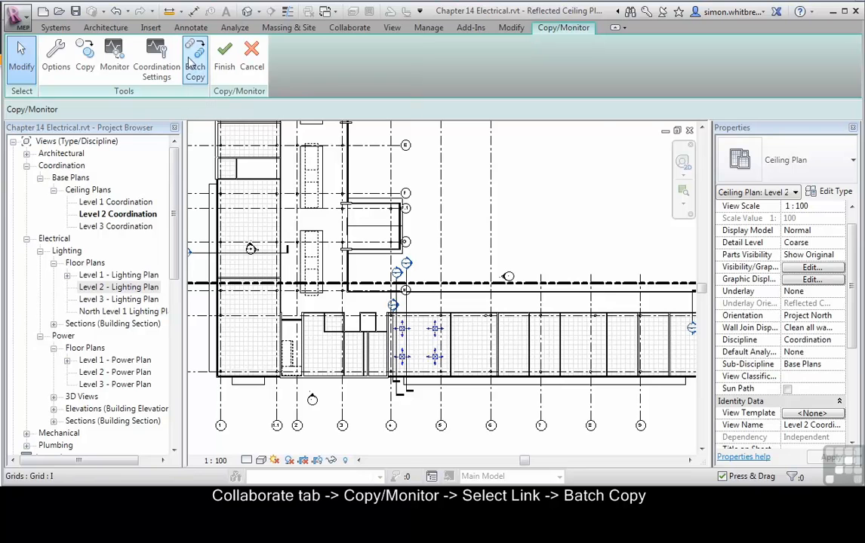
Batch Copy all light fixtures found in the linked architectural model.
left_click(194, 57)
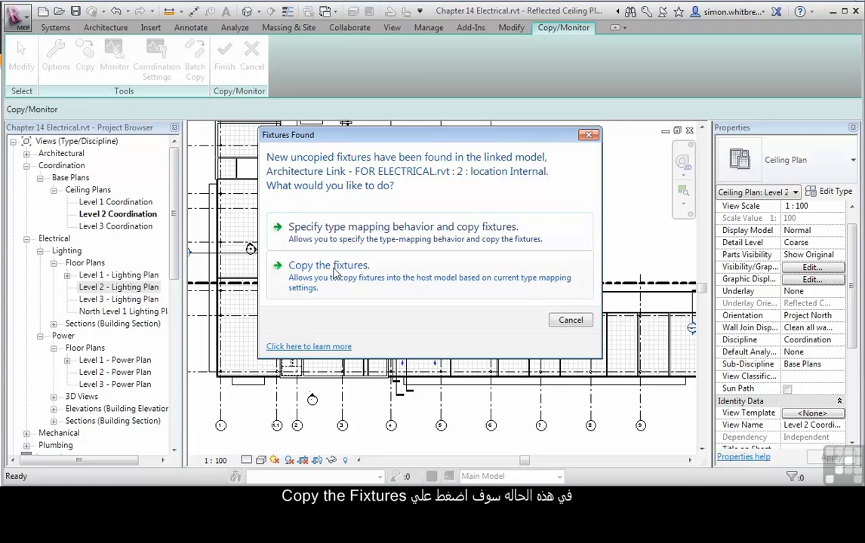
mouse_move(383, 281)
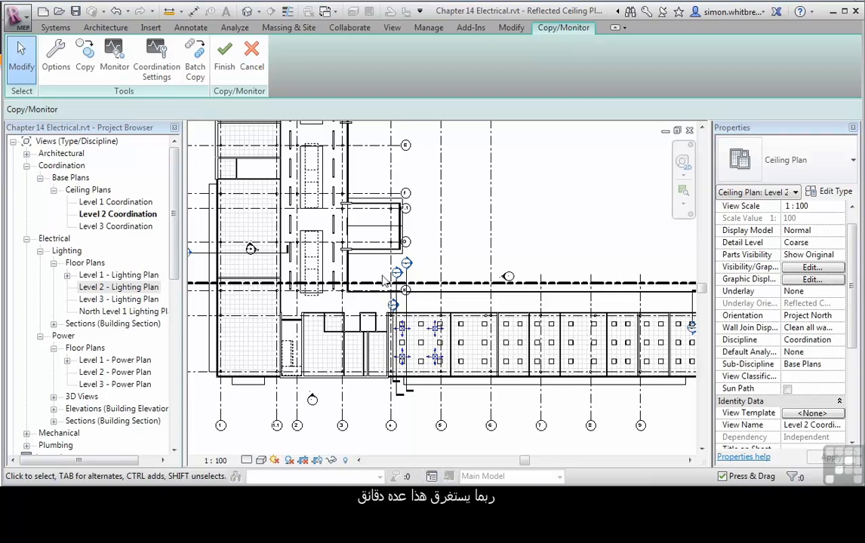
mouse_move(461, 369)
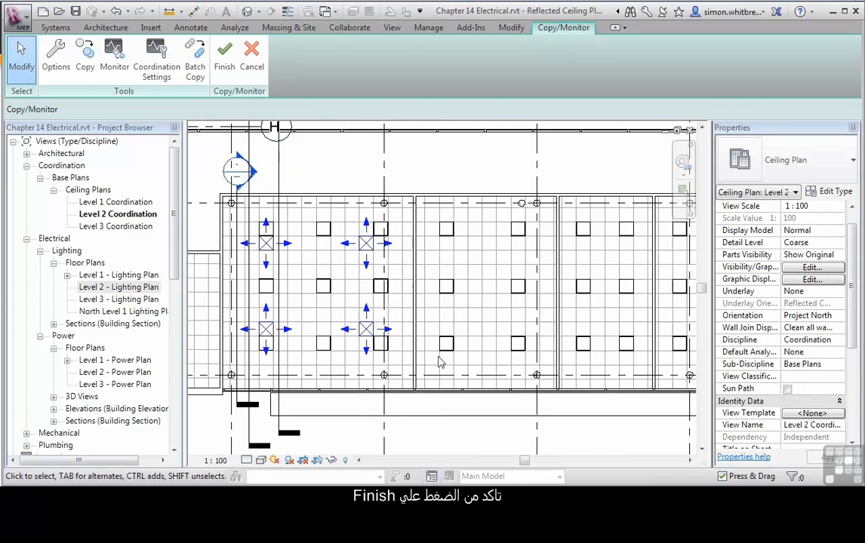
mouse_move(223, 52)
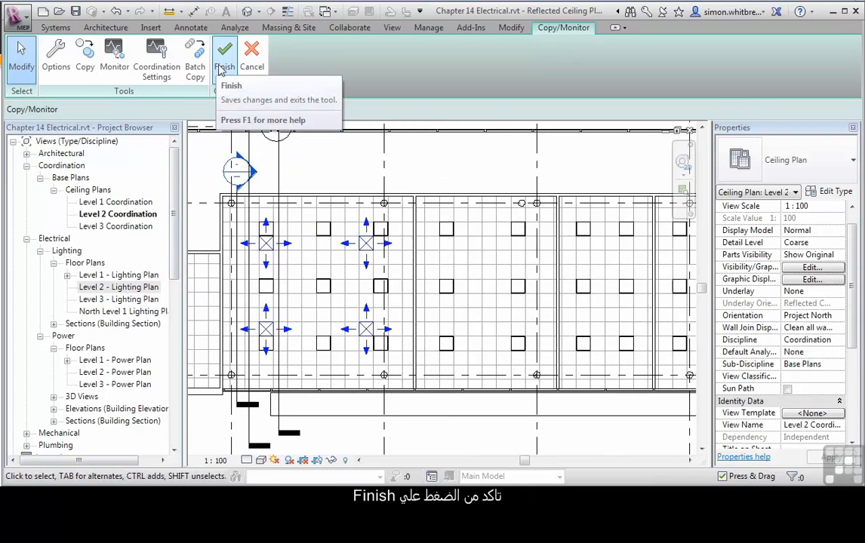
Finish Copy/Monitor, check one copied ceiling light's monitor status, then deselect it.
left_click(224, 57)
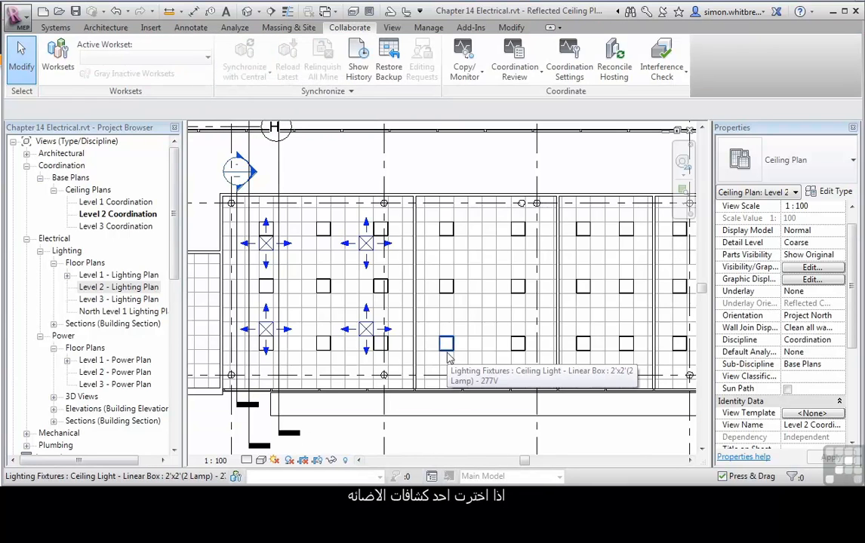
left_click(445, 344)
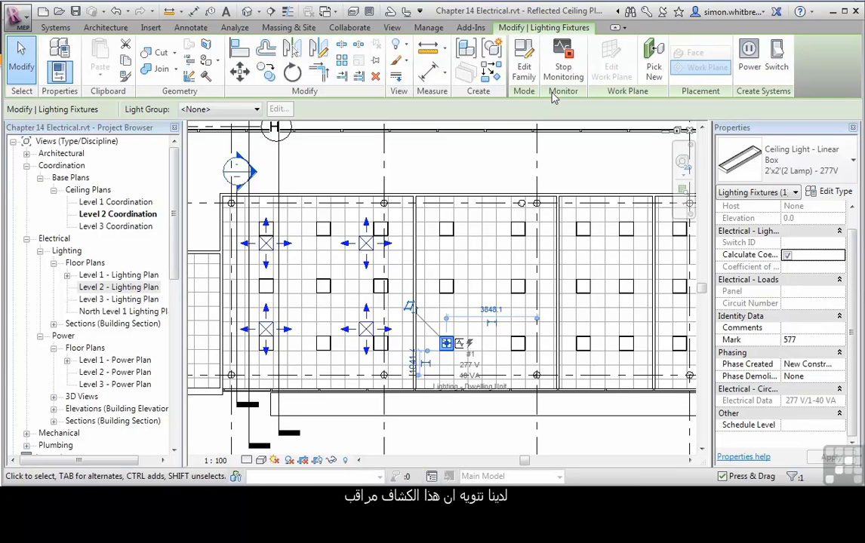
mouse_move(474, 465)
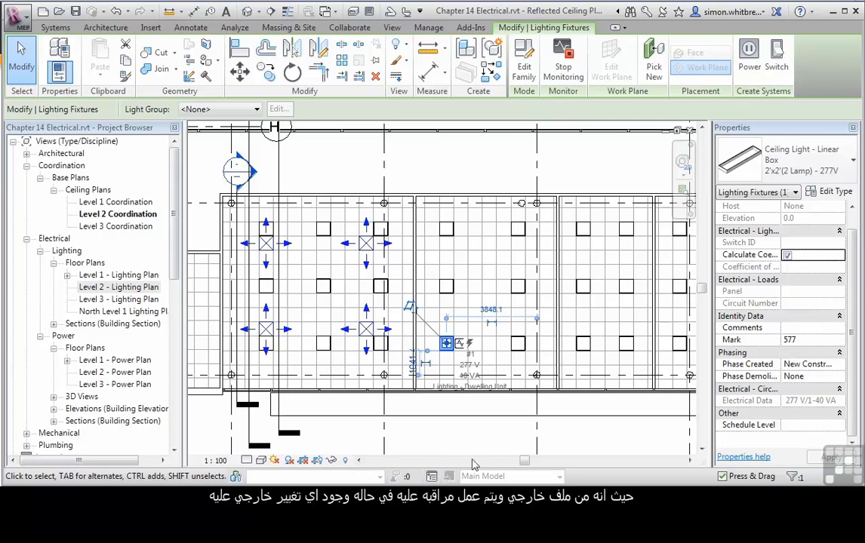
left_click(348, 27)
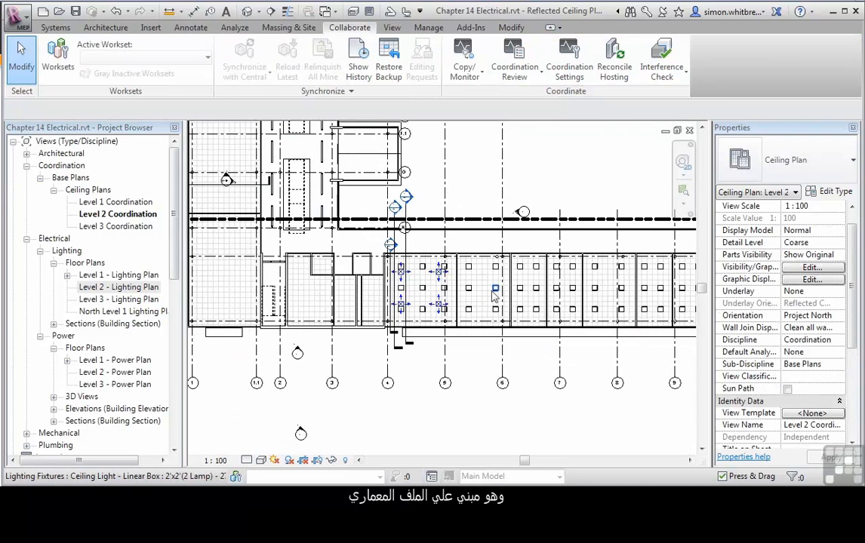
mouse_move(561, 289)
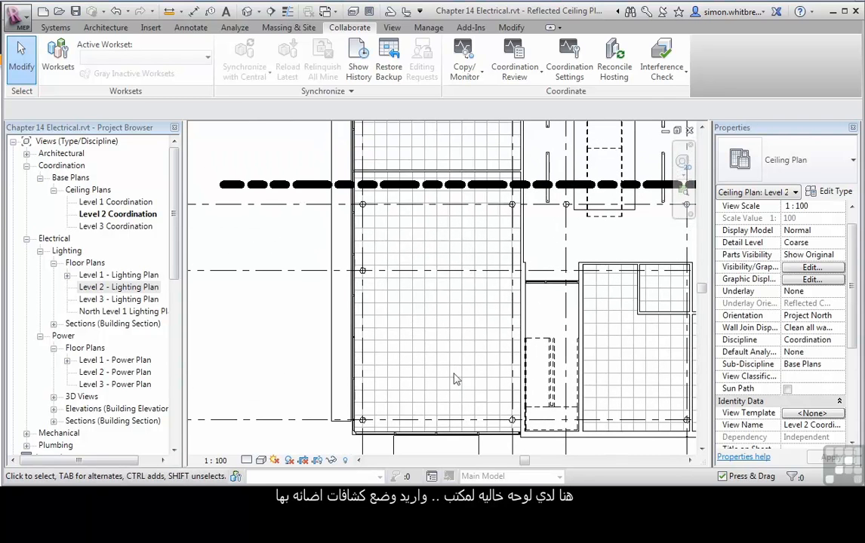
Start a Linear Box 2'x2' lighting fixture from Systems, set to Place on Face.
left_click(54, 28)
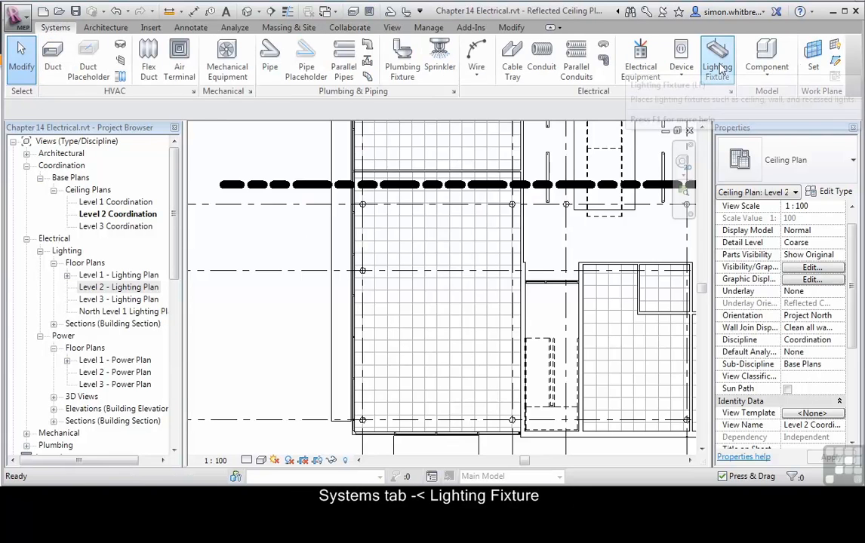
left_click(716, 59)
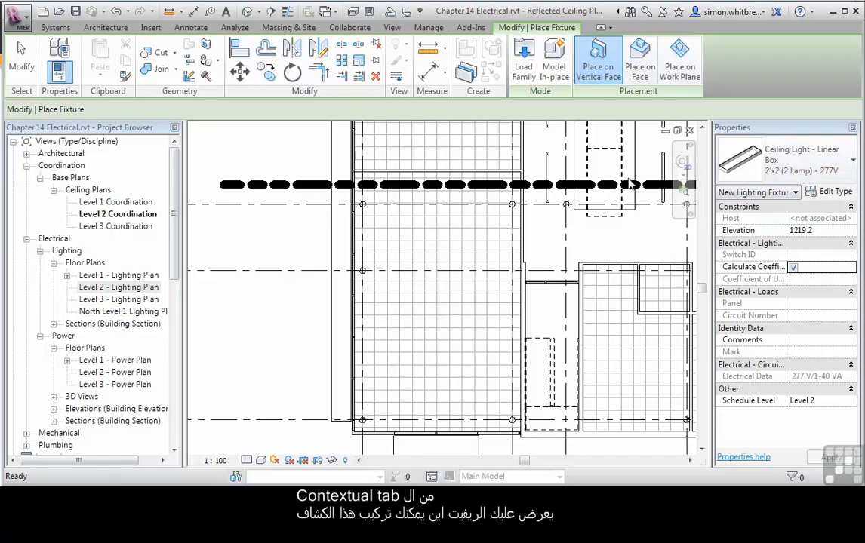
mouse_move(656, 102)
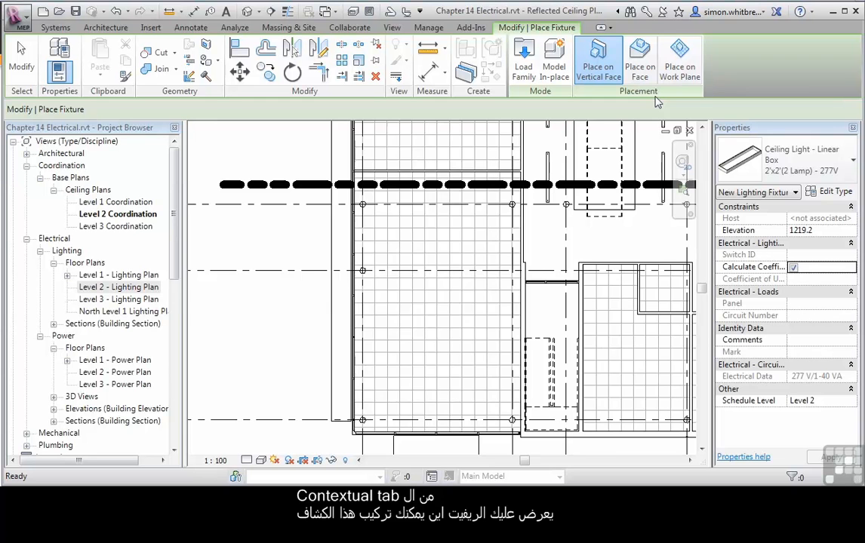
mouse_move(598, 60)
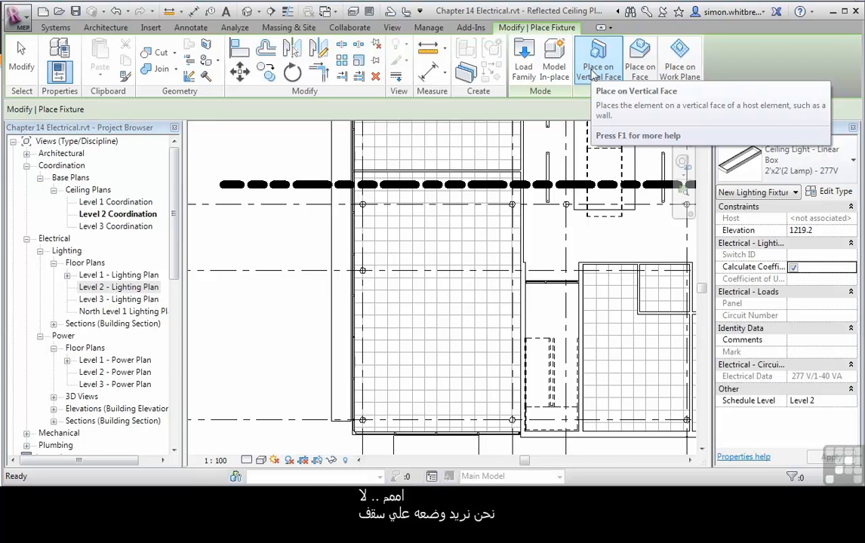
mouse_move(640, 61)
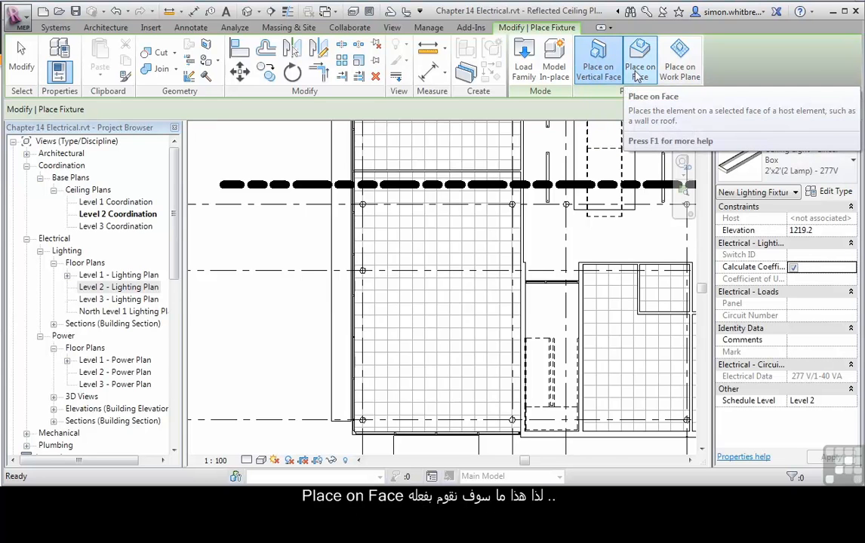
left_click(640, 59)
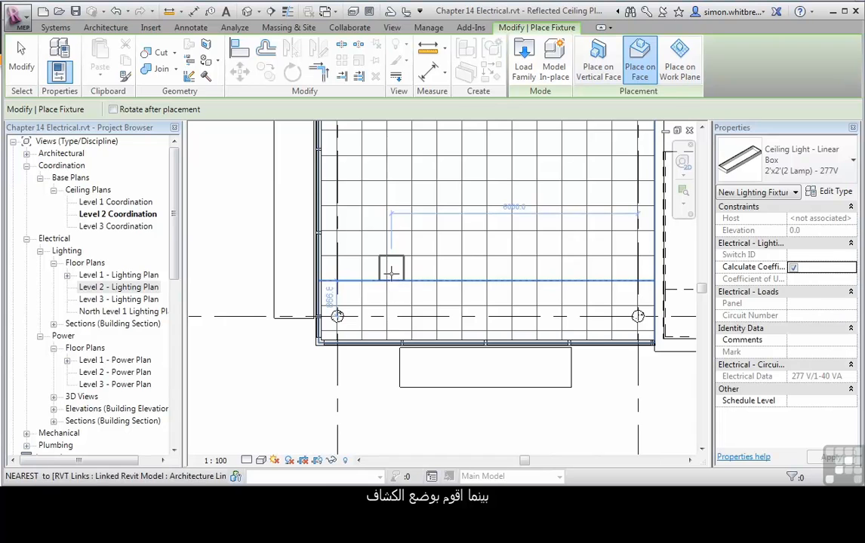
mouse_move(411, 275)
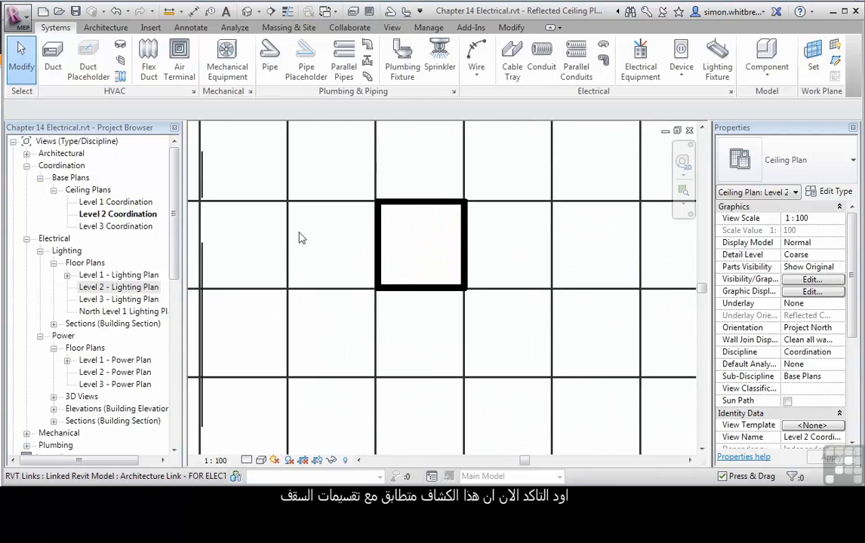
mouse_move(287, 12)
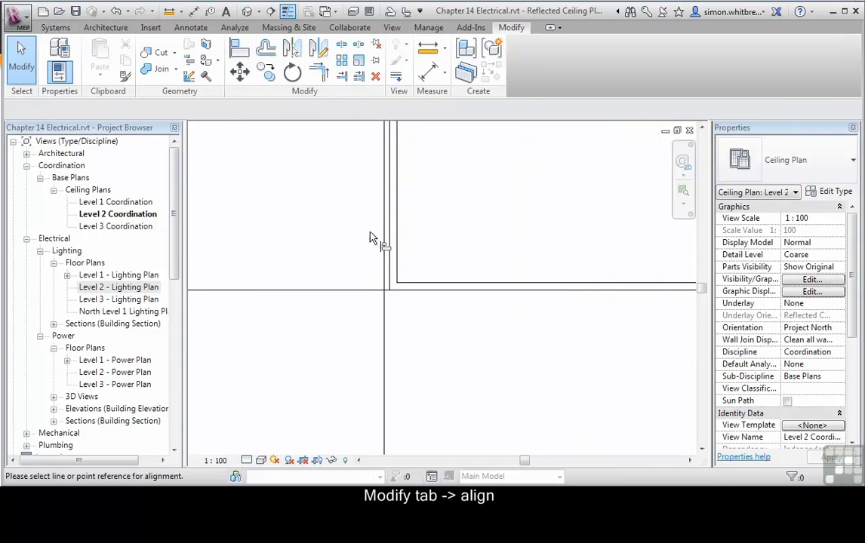
Pick the ceiling grid line as the Align reference for the new light.
left_click(240, 47)
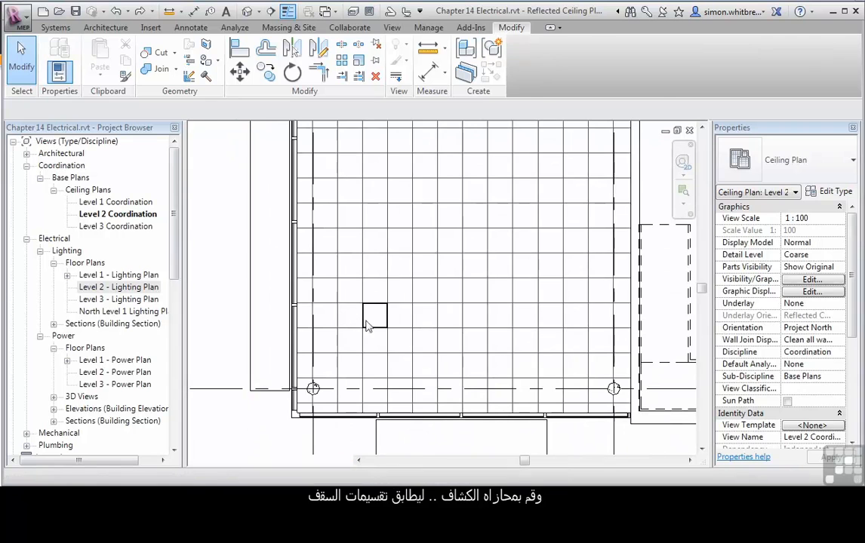
Snap the light onto the grid line, ungroup the three-light array and show its spacing dimensions.
left_click(375, 315)
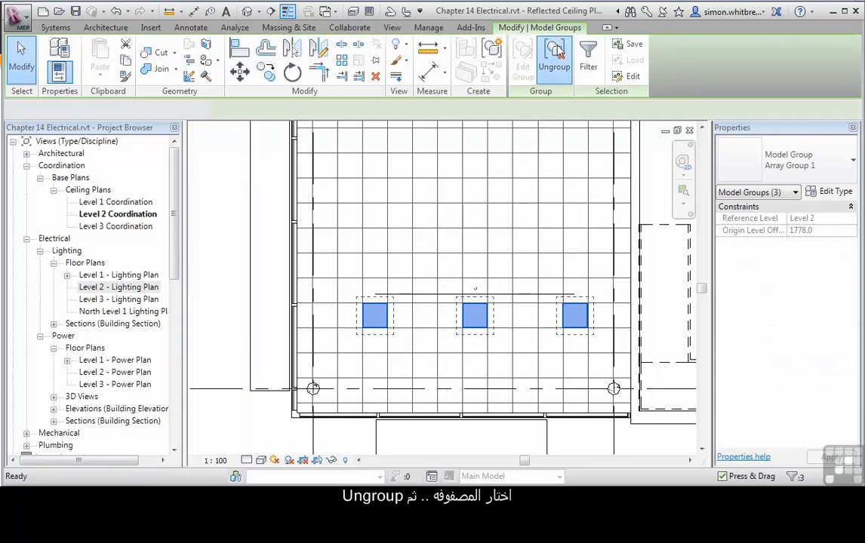
left_click(553, 58)
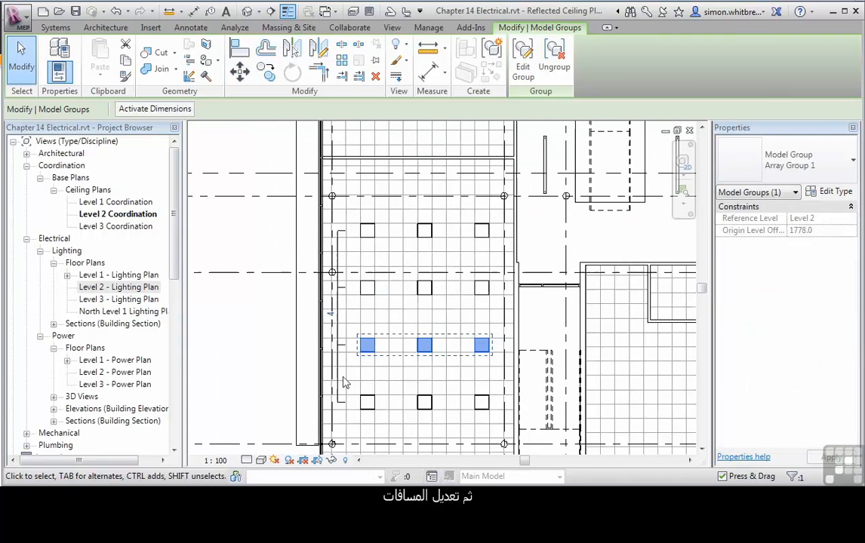
left_click(117, 11)
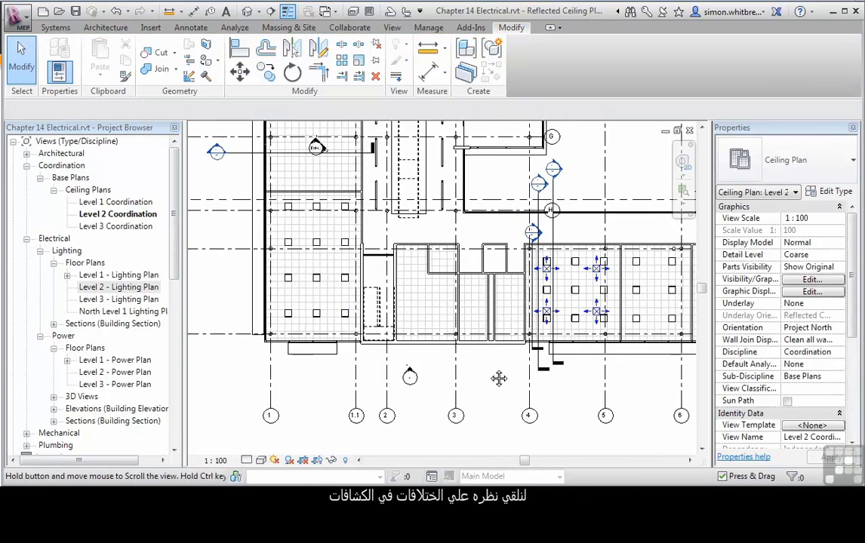
left_click_drag(498, 377, 476, 389)
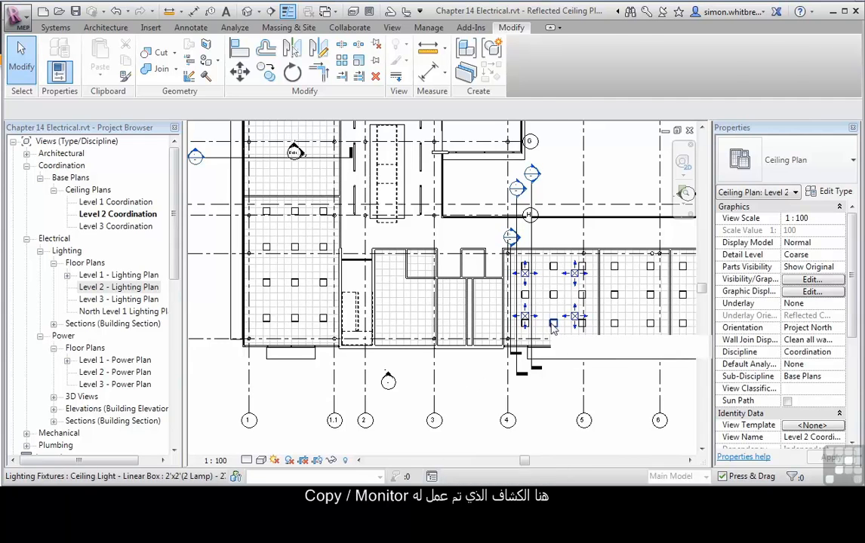
left_click(552, 326)
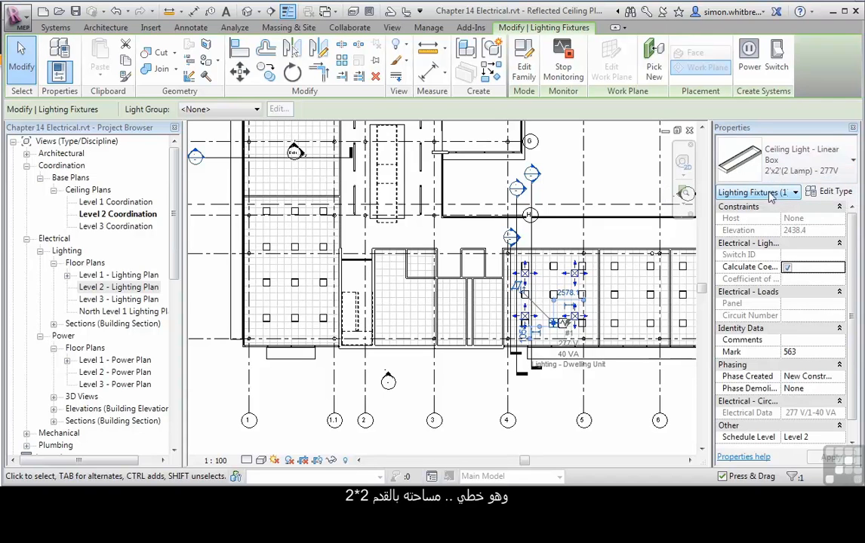
mouse_move(777, 178)
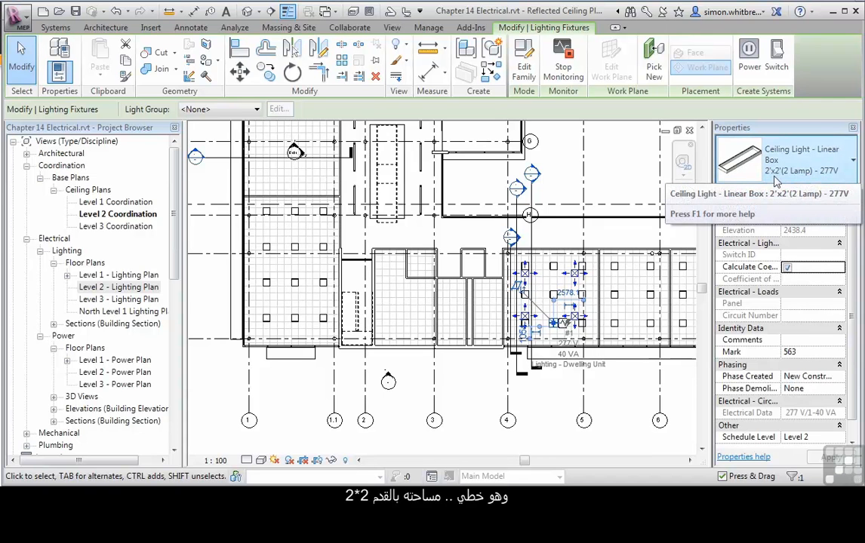
mouse_move(827, 178)
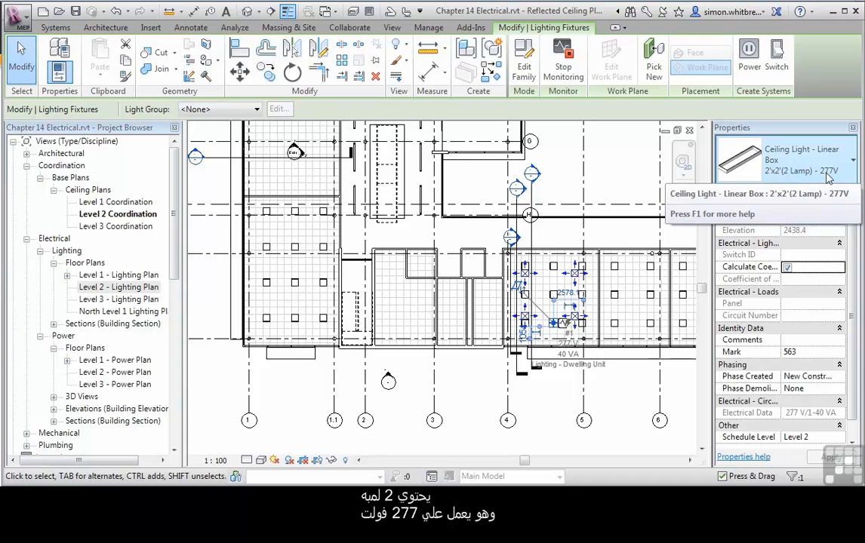
left_click(295, 320)
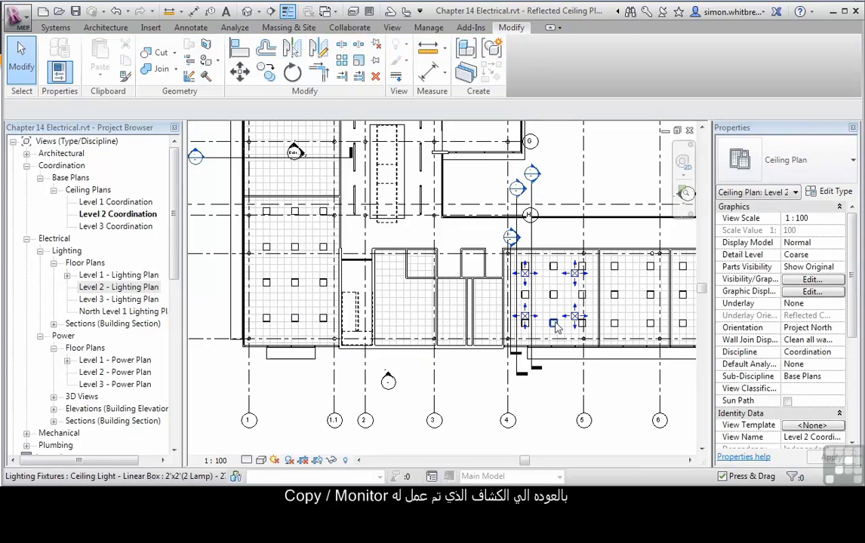
left_click(556, 326)
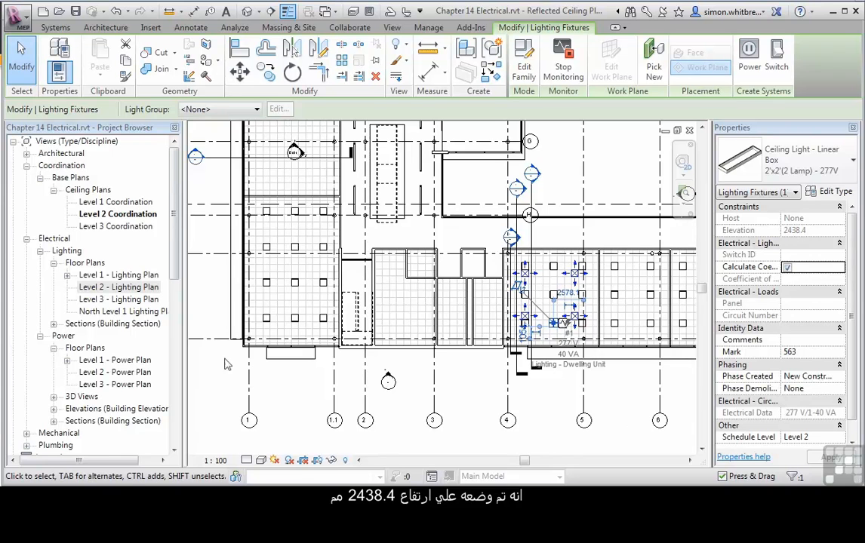
left_click(294, 320)
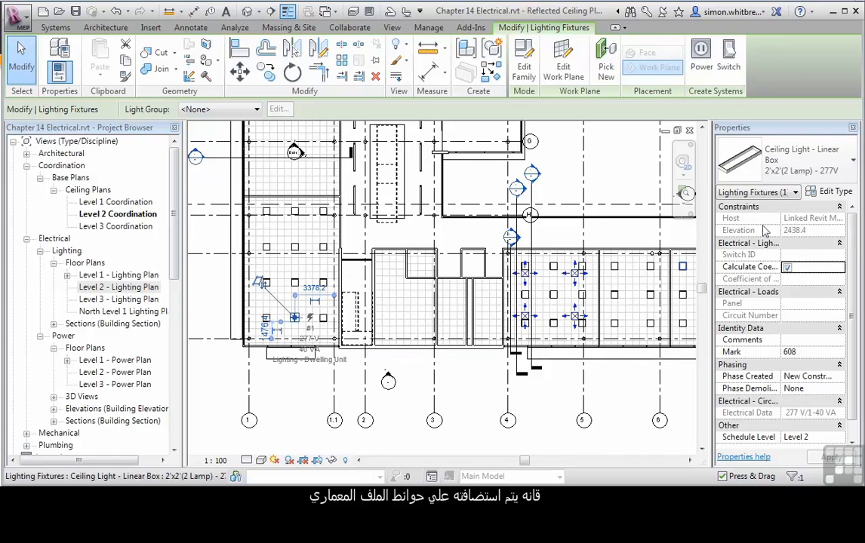
mouse_move(813, 219)
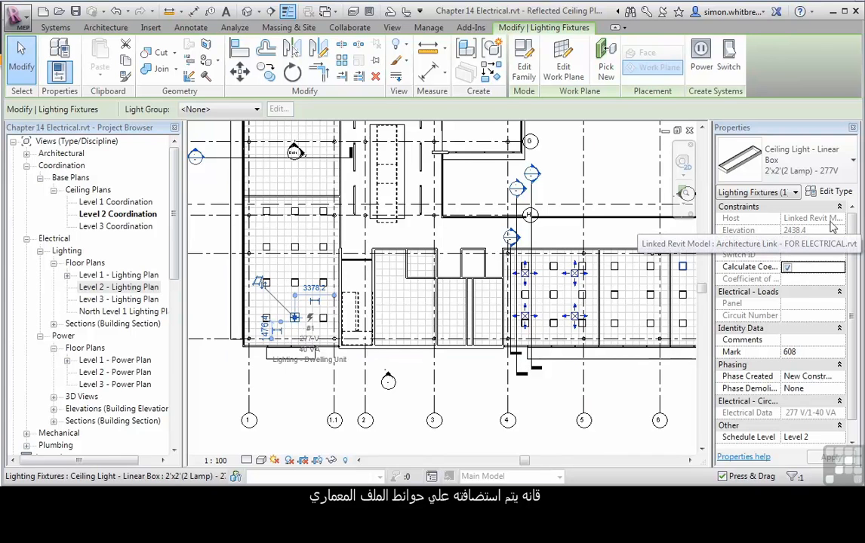